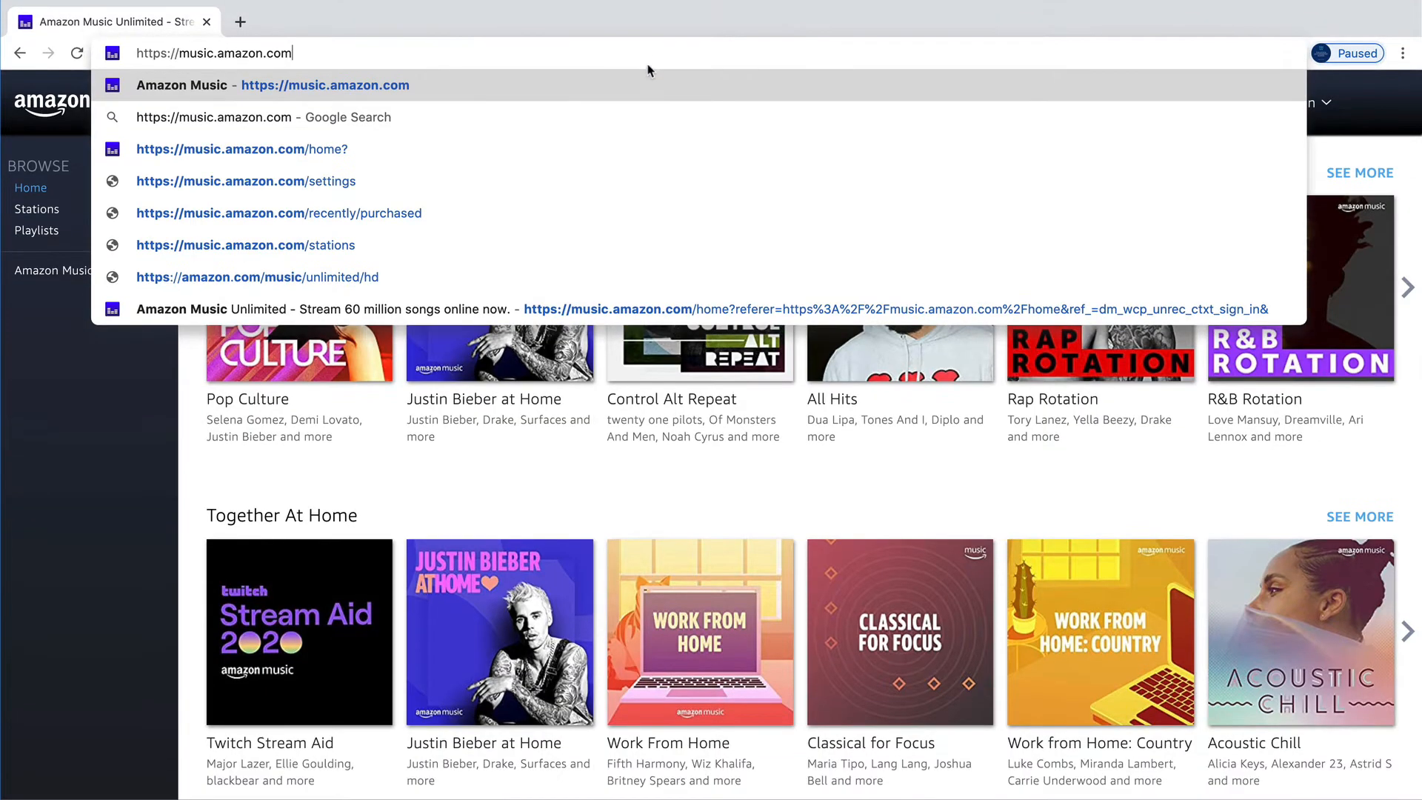
{"action": "mouse_move", "coordinate": [646, 54]}
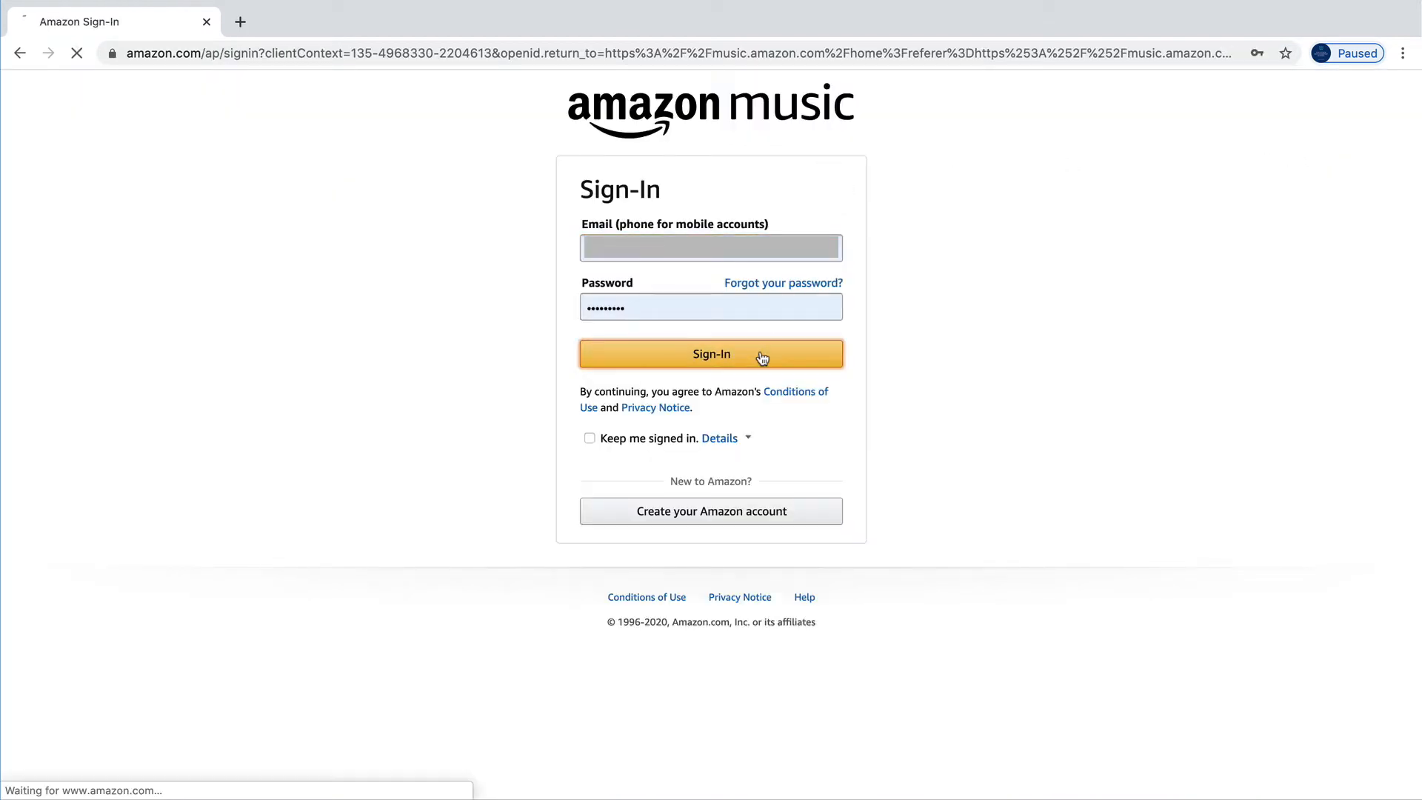
Step: Submit the entered email and password to sign in to the Amazon Music web player
{"action": "left_click", "coordinate": [711, 354]}
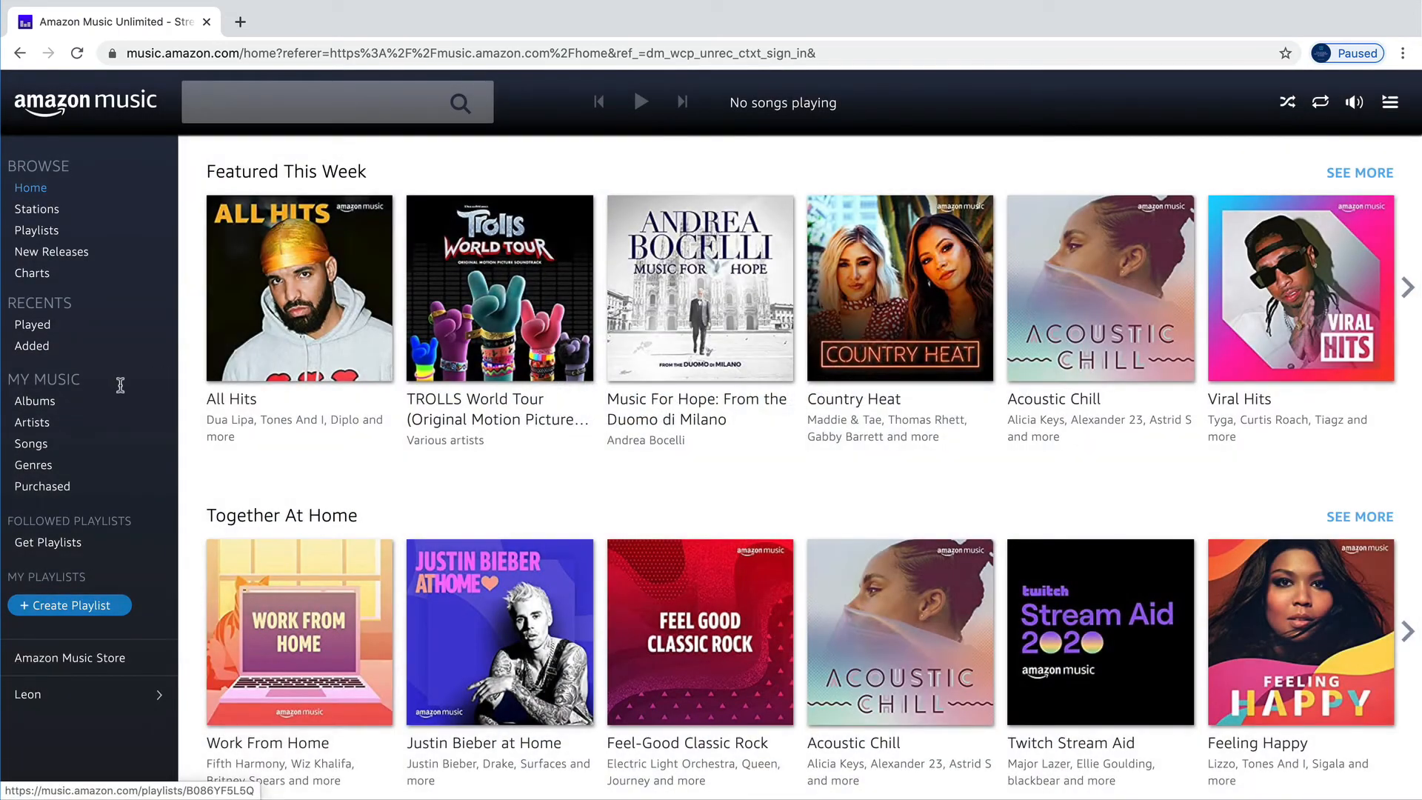
Step: From the account menu, open Your Amazon Music settings and choose Cancel subscription
{"action": "left_click", "coordinate": [81, 694]}
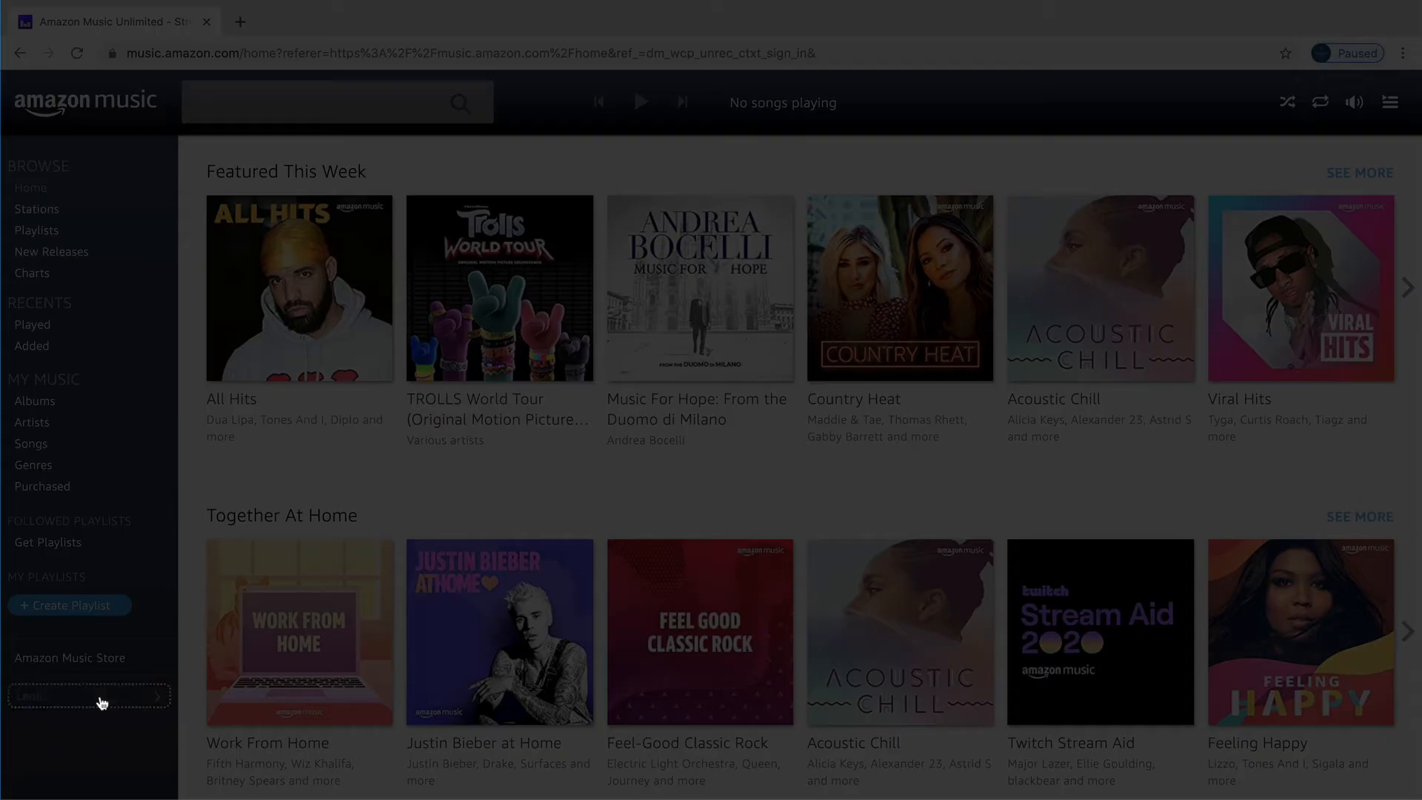
{"action": "left_click", "coordinate": [89, 695]}
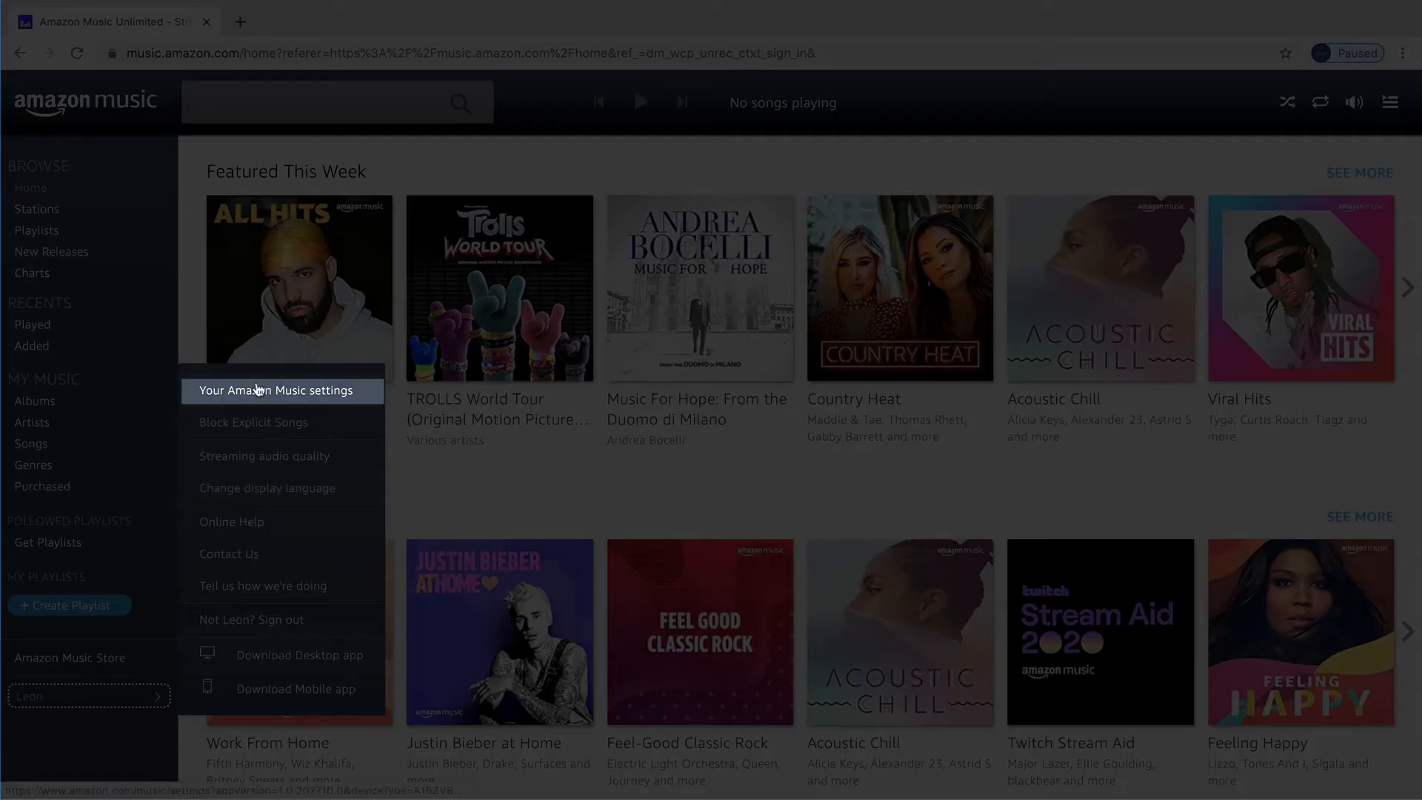
{"action": "left_click", "coordinate": [275, 390]}
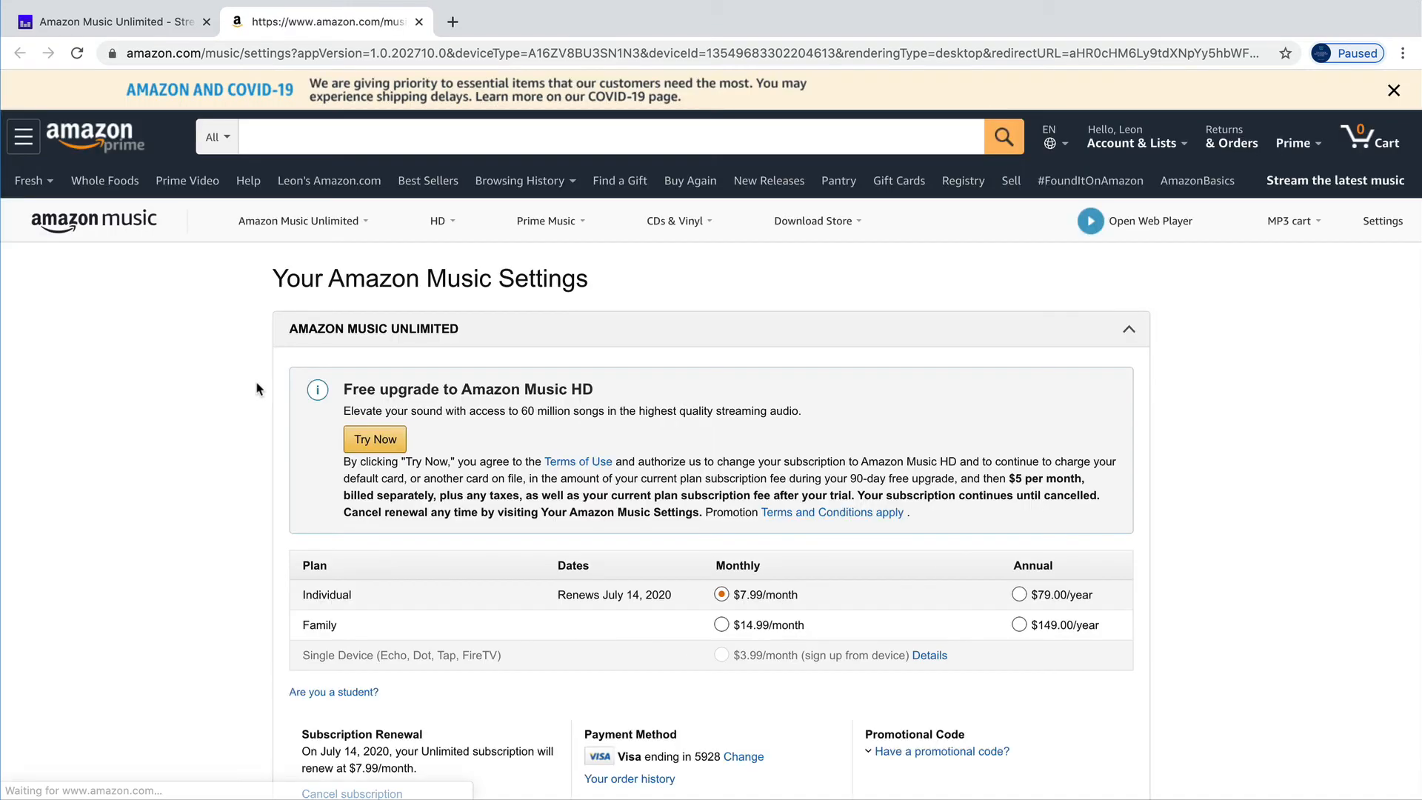
{"action": "scroll", "scroll_direction": "down", "scroll_amount": 3}
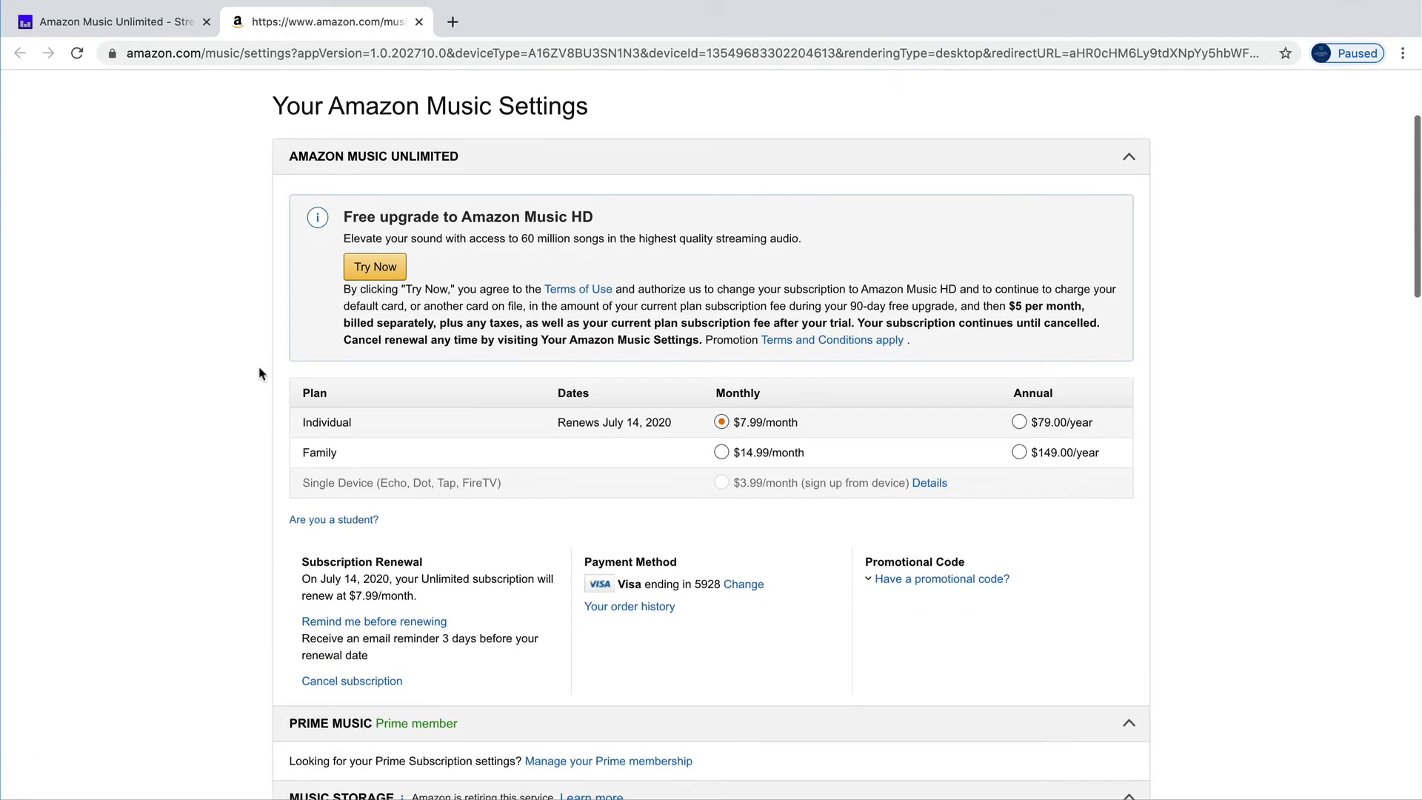
{"action": "left_click", "coordinate": [351, 680]}
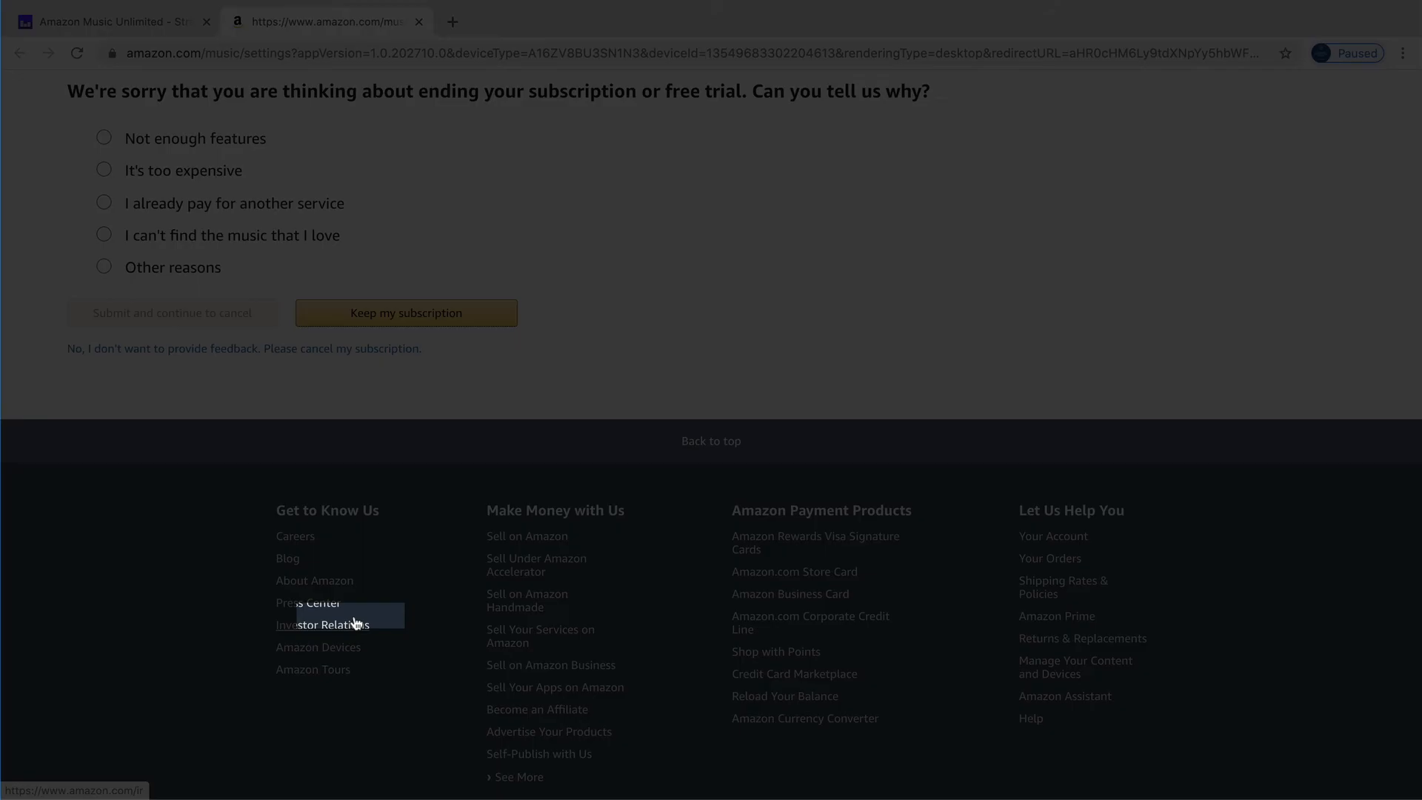
Step: Select 'Not enough features' and submit the survey to continue cancelling
{"action": "left_click", "coordinate": [103, 137]}
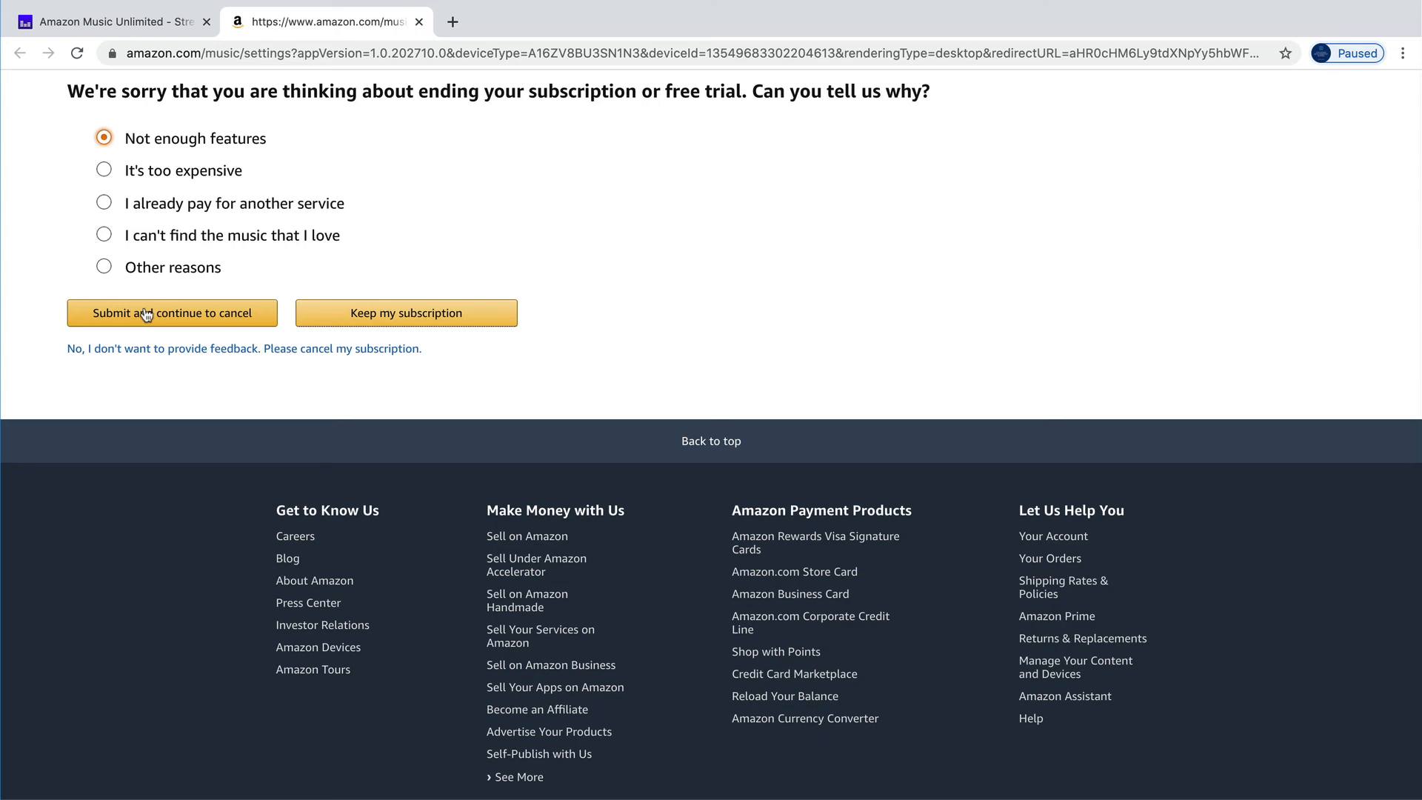
{"action": "left_click", "coordinate": [171, 313]}
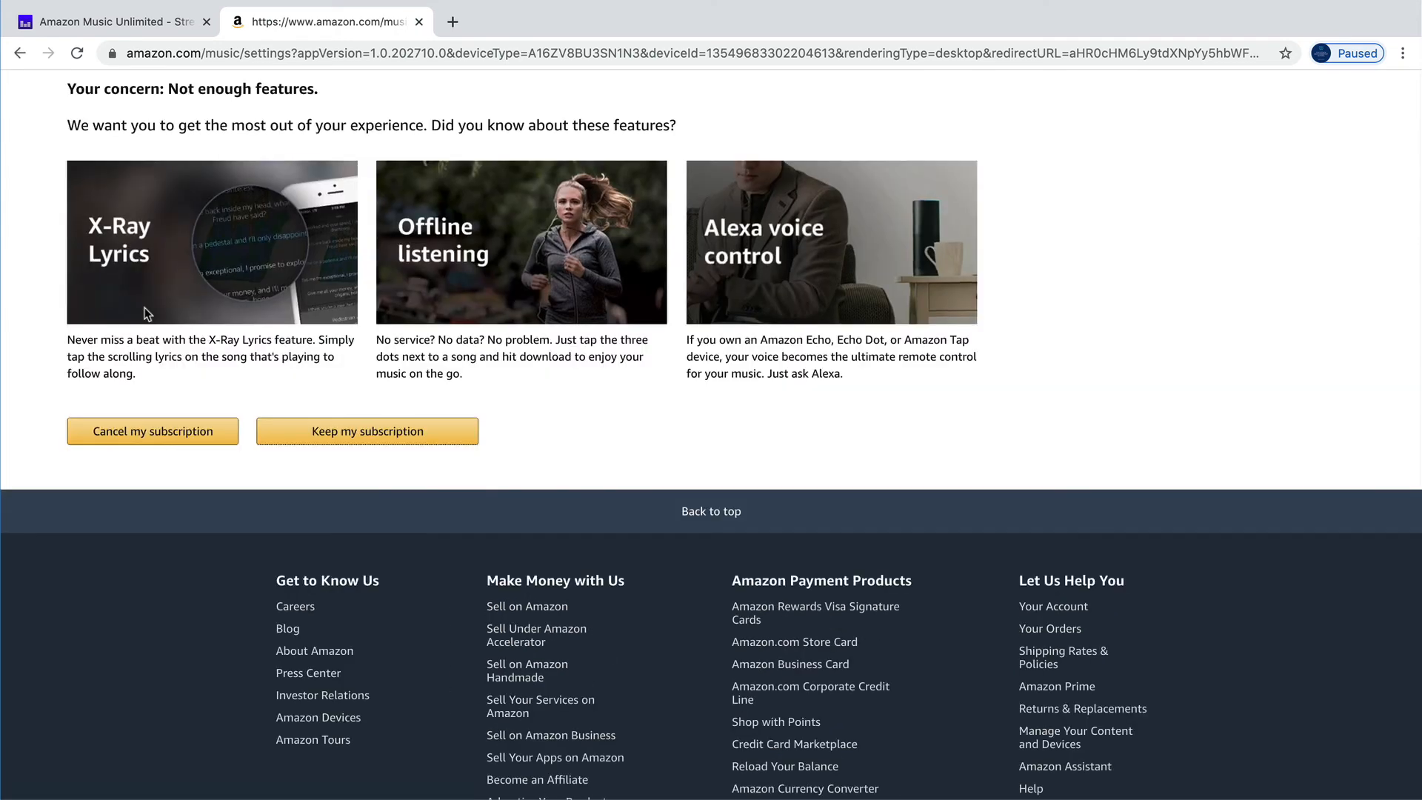